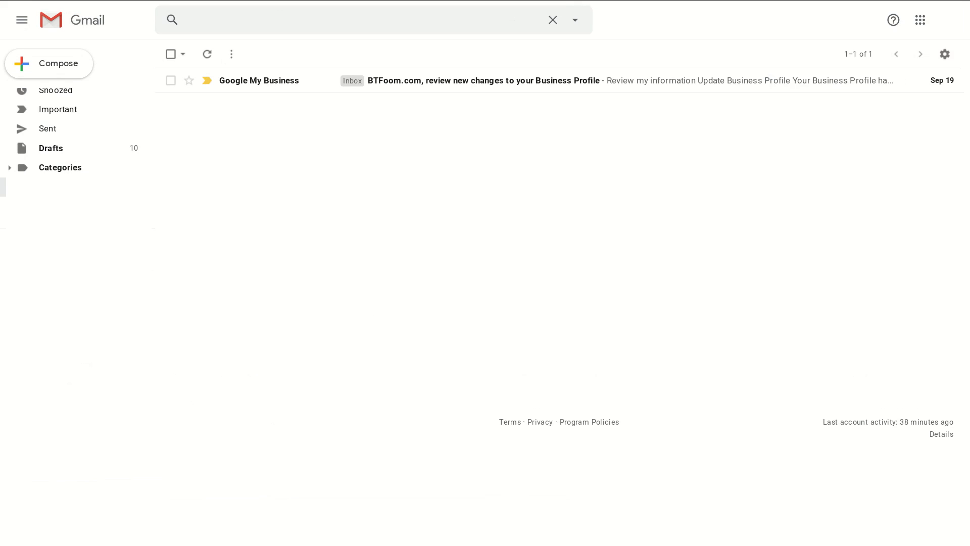
pyautogui.moveTo(557, 80)
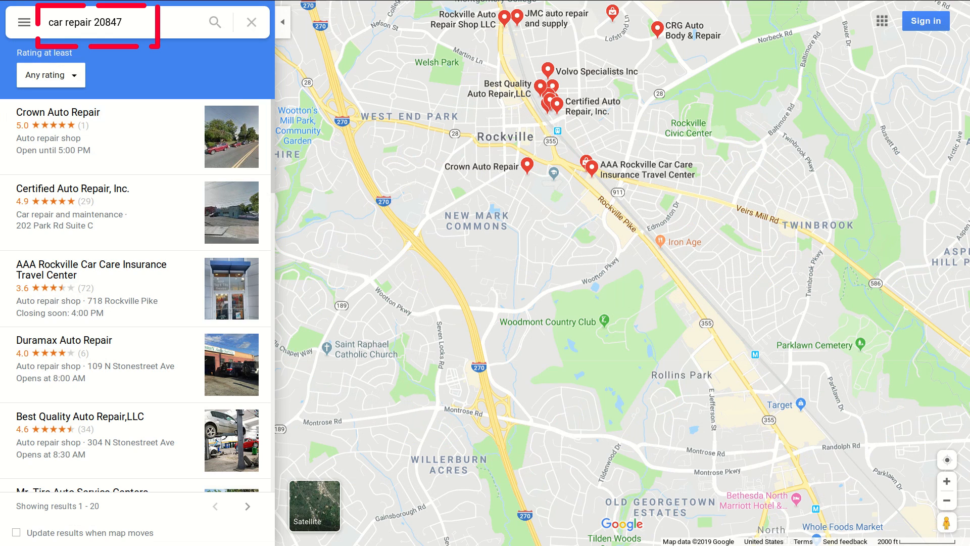
# Open the Business Profile update email and scroll to the new and previous service areas
pyautogui.click(121, 22)
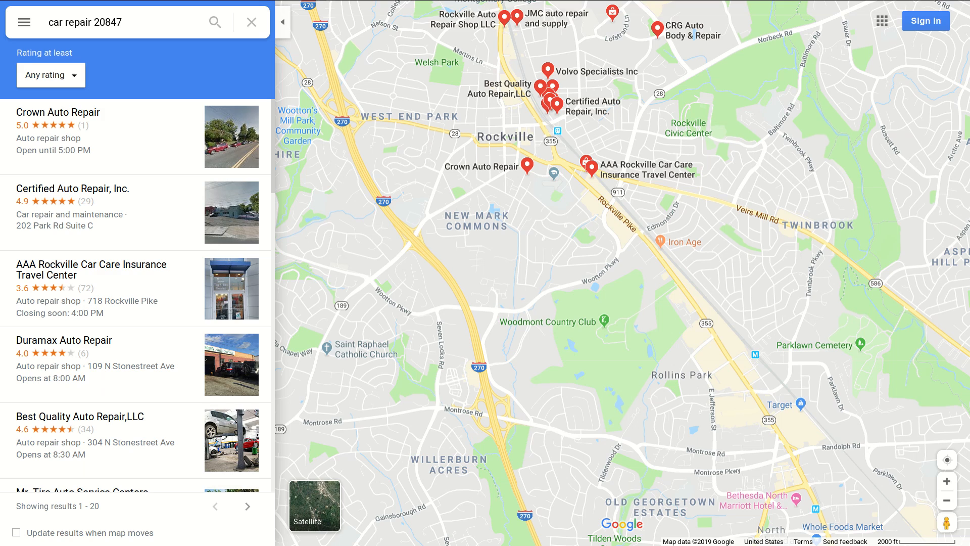
pyautogui.click(526, 167)
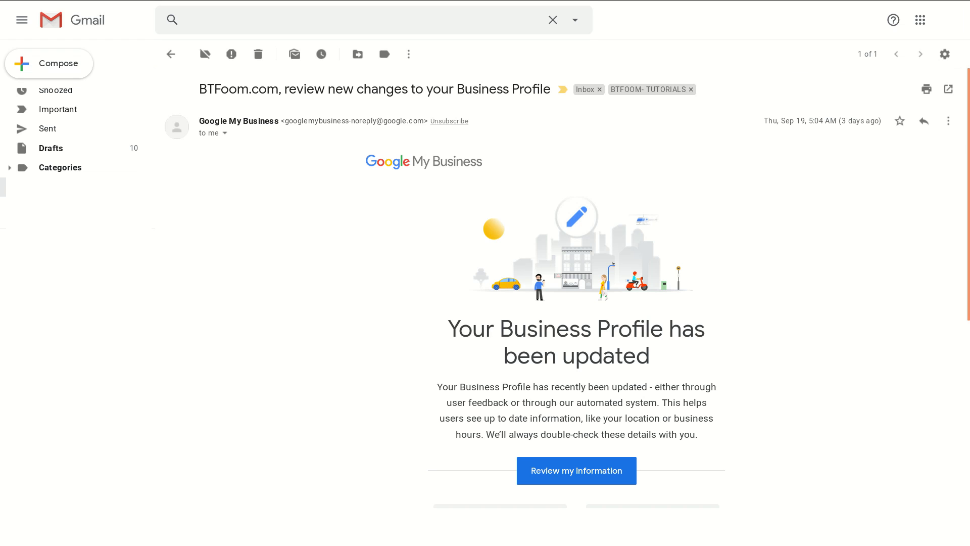
pyautogui.scroll(-3)
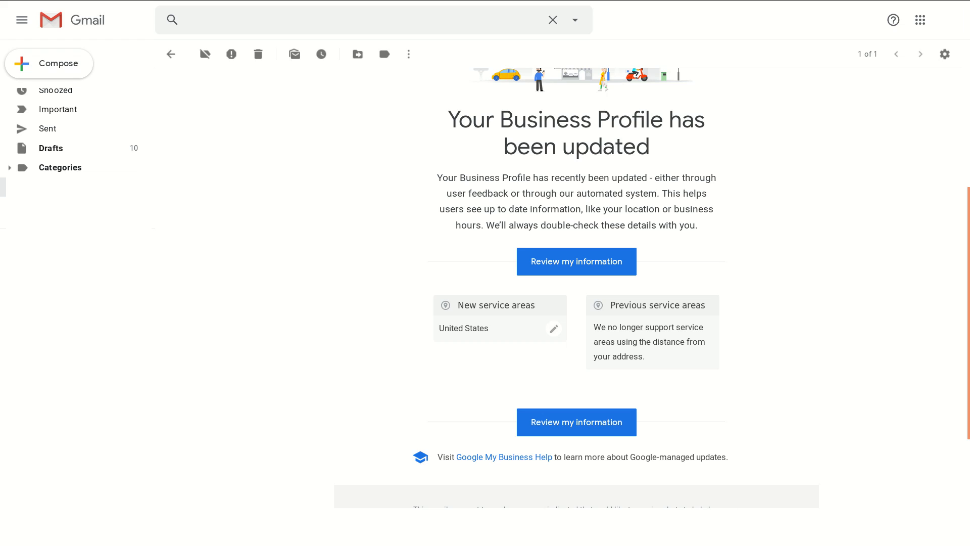
# Review BTFoom.com's Info page and open its Service areas editor
pyautogui.click(576, 262)
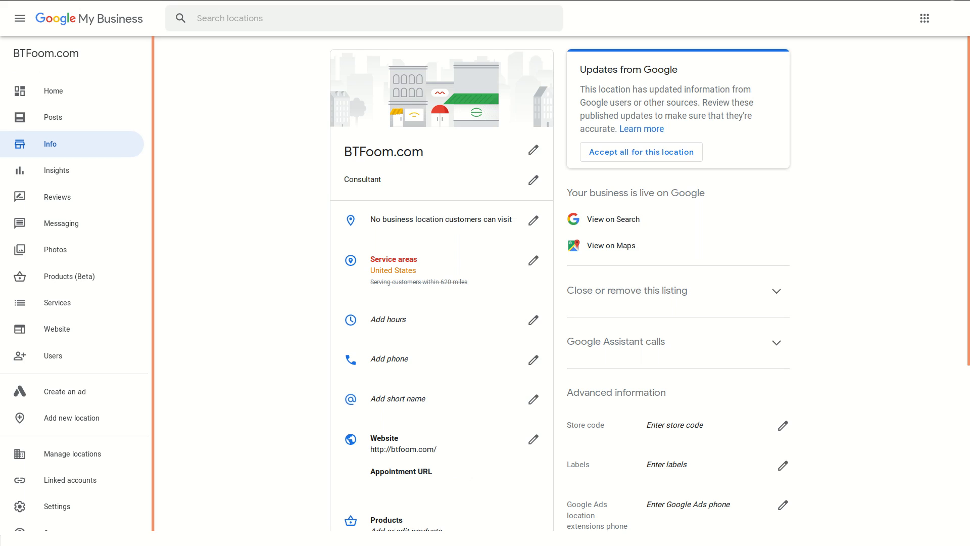
pyautogui.click(50, 144)
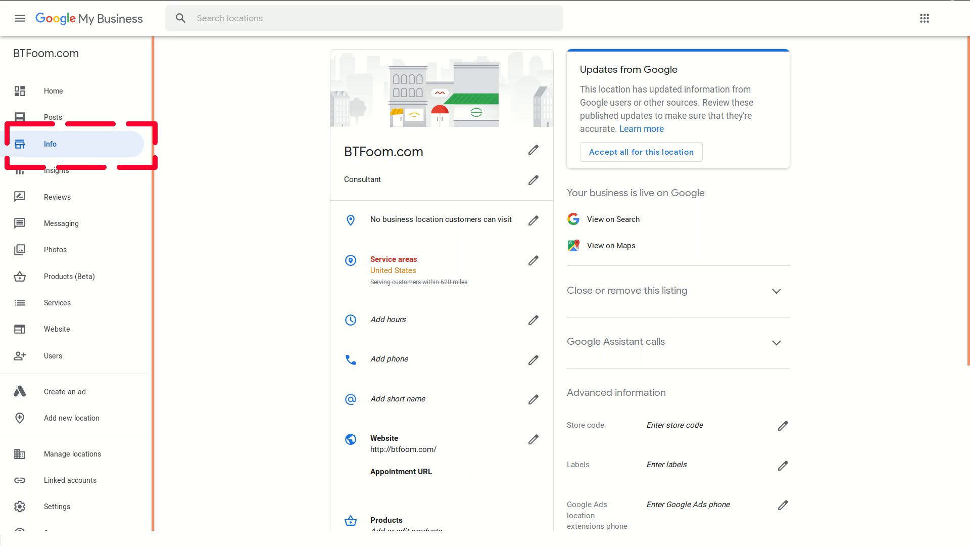
pyautogui.moveTo(50, 144)
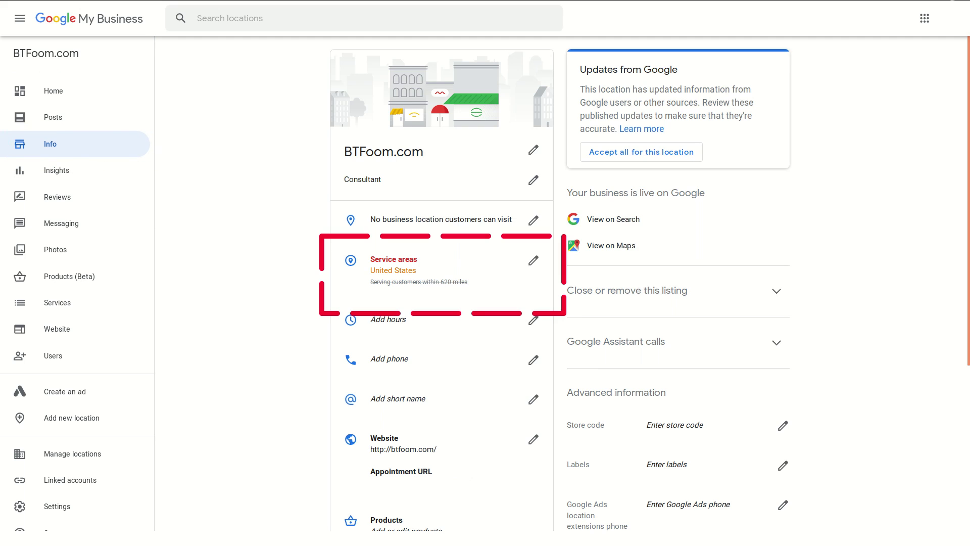
pyautogui.click(533, 260)
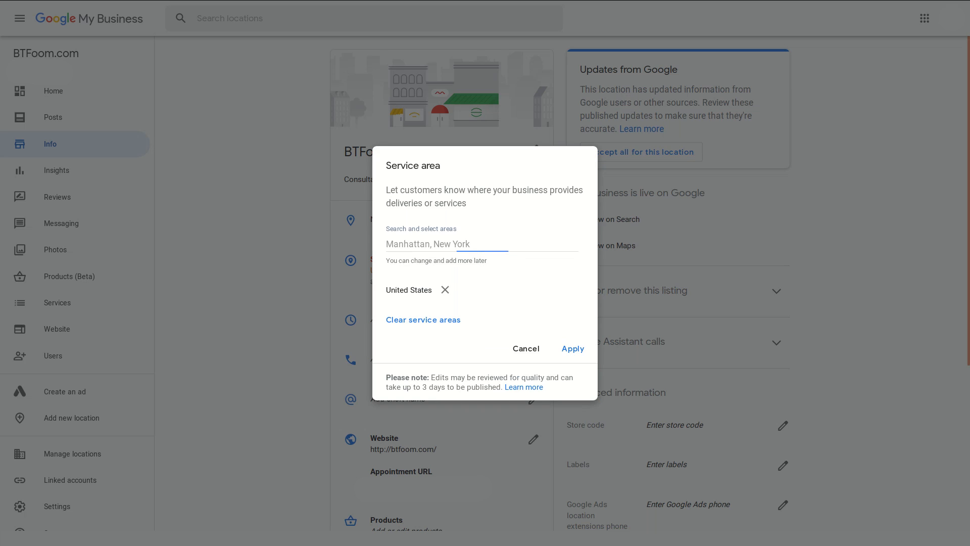
# Add Rockville, MD, USA as a service area, then start searching for 21090
pyautogui.click(481, 244)
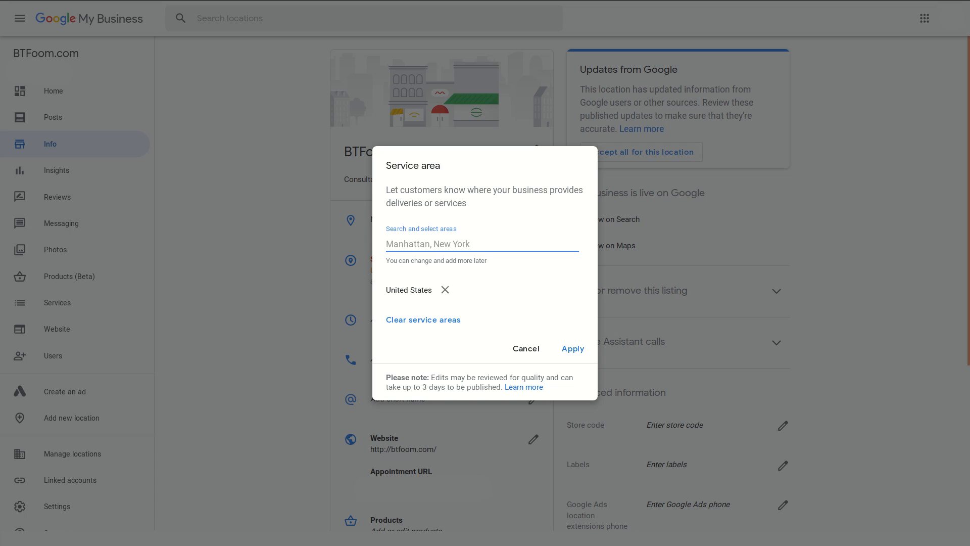
pyautogui.write('Rockville')
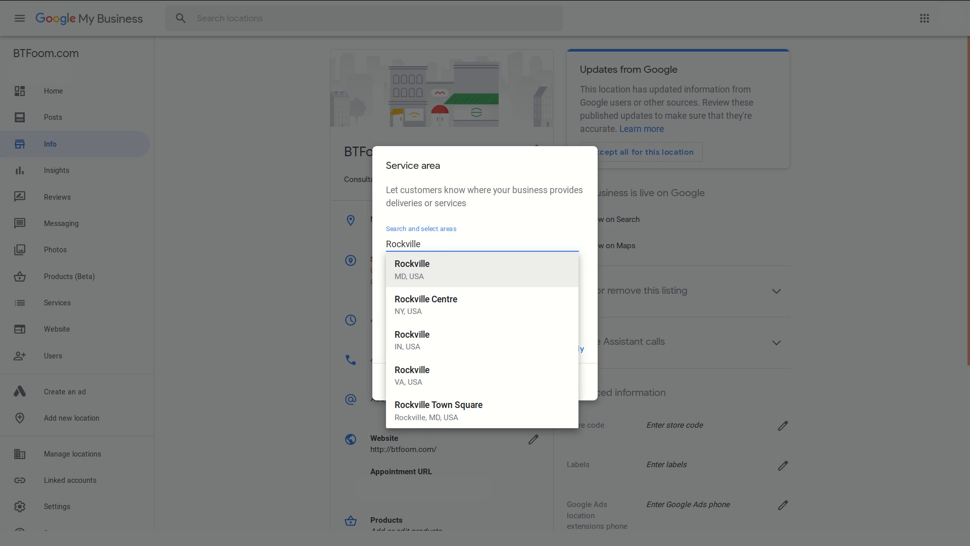
pyautogui.click(411, 270)
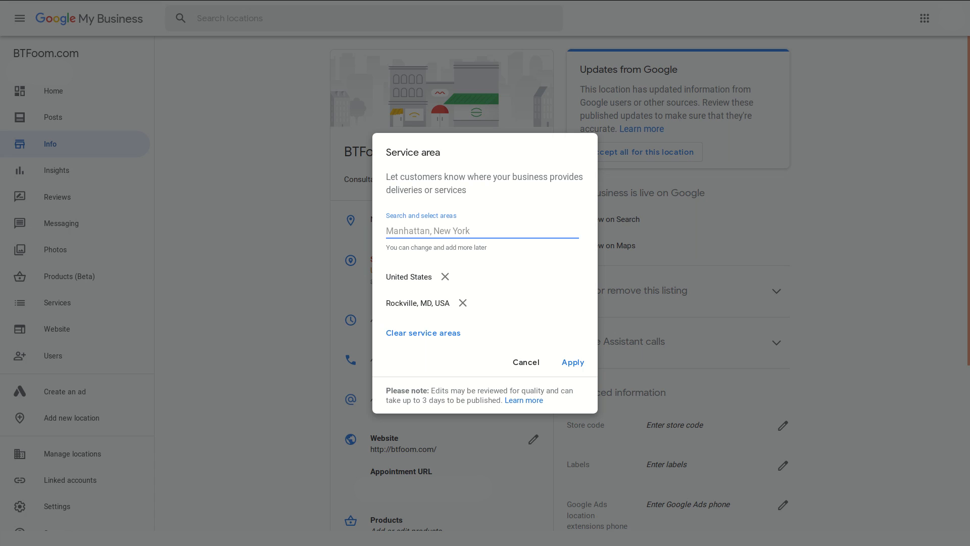
pyautogui.write('21090')
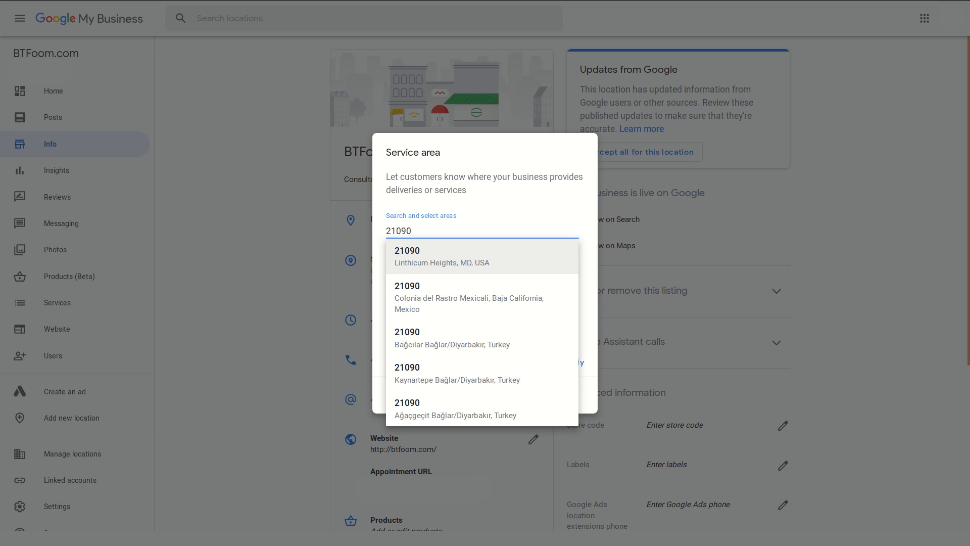
pyautogui.click(442, 256)
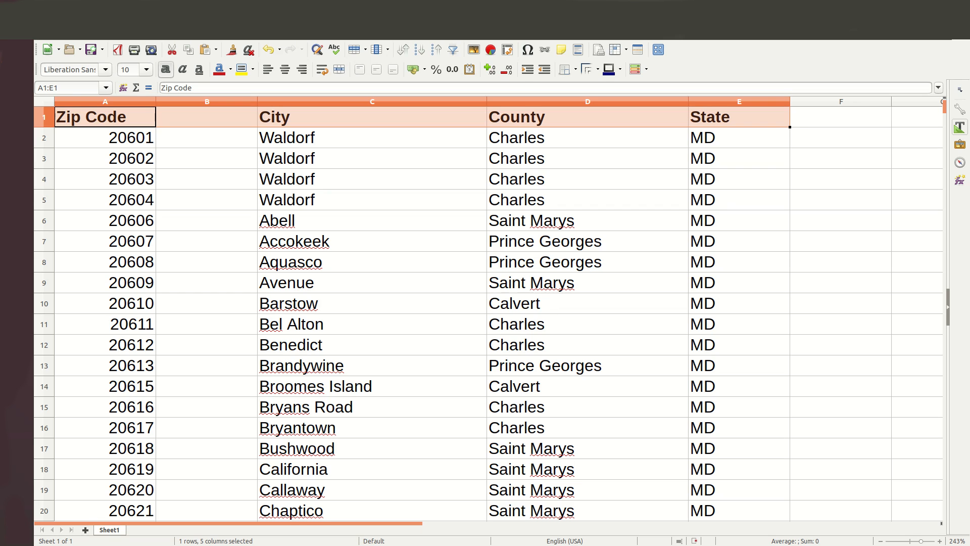
# Scroll through the Maryland zip code sheet and select the City heading cell
pyautogui.scroll(-3)
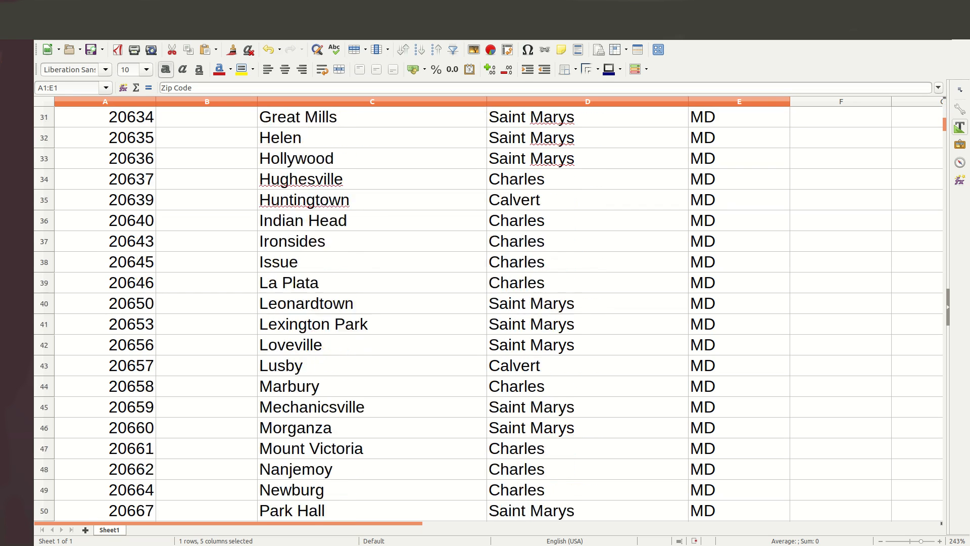
pyautogui.scroll(-3)
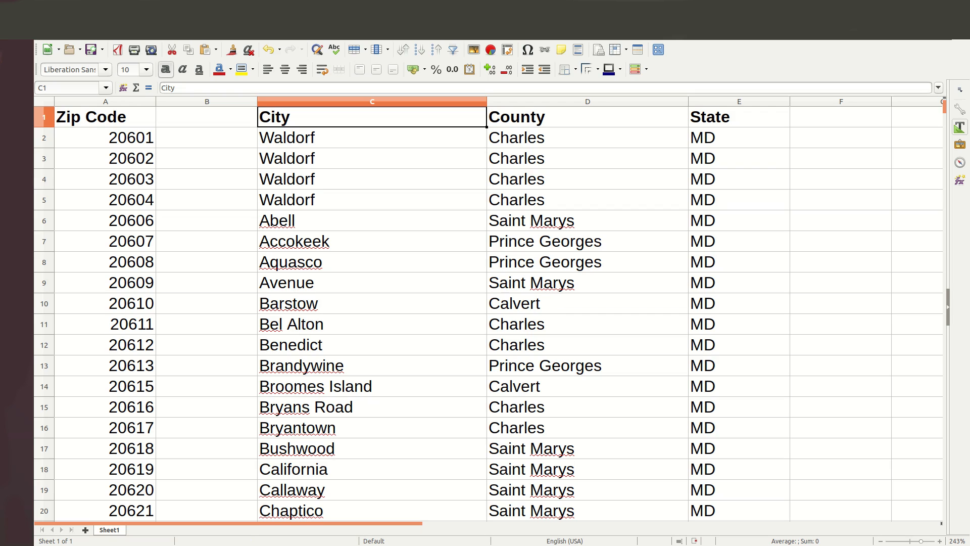
pyautogui.click(561, 117)
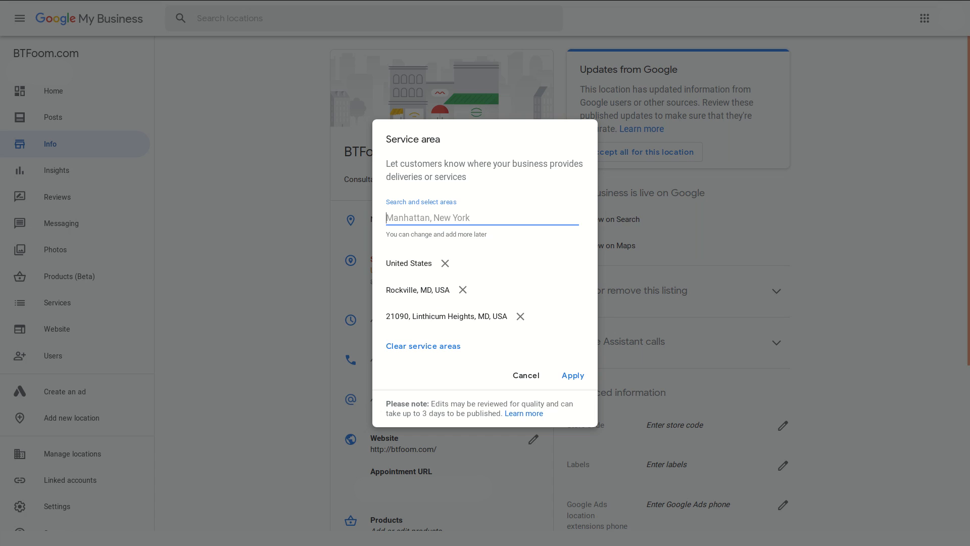
# Search 'Anne' and add Anne Arundel County, MD, USA to the service areas
pyautogui.write('Anne')
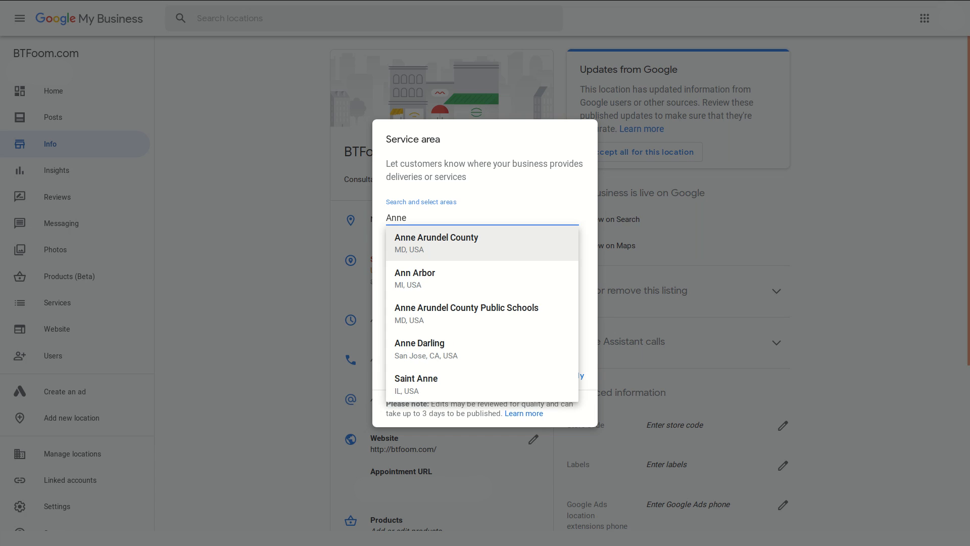
pyautogui.click(436, 242)
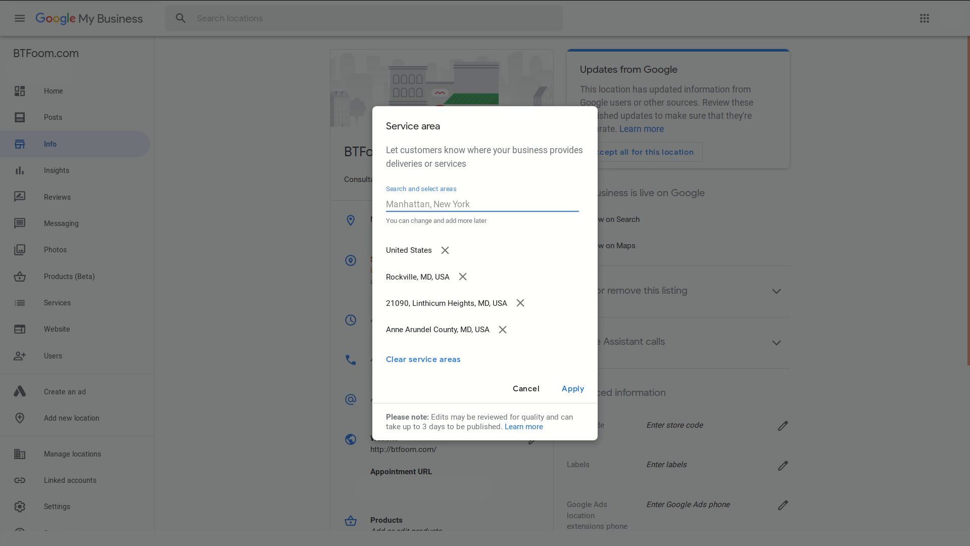
pyautogui.click(573, 389)
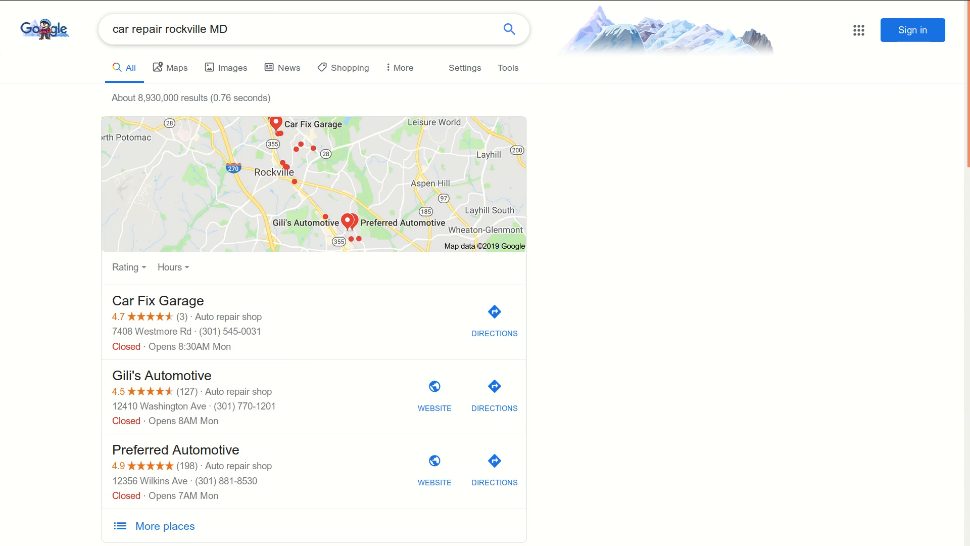
# Scroll through the 'car repair rockville MD' results and local map listings
pyautogui.scroll(-3)
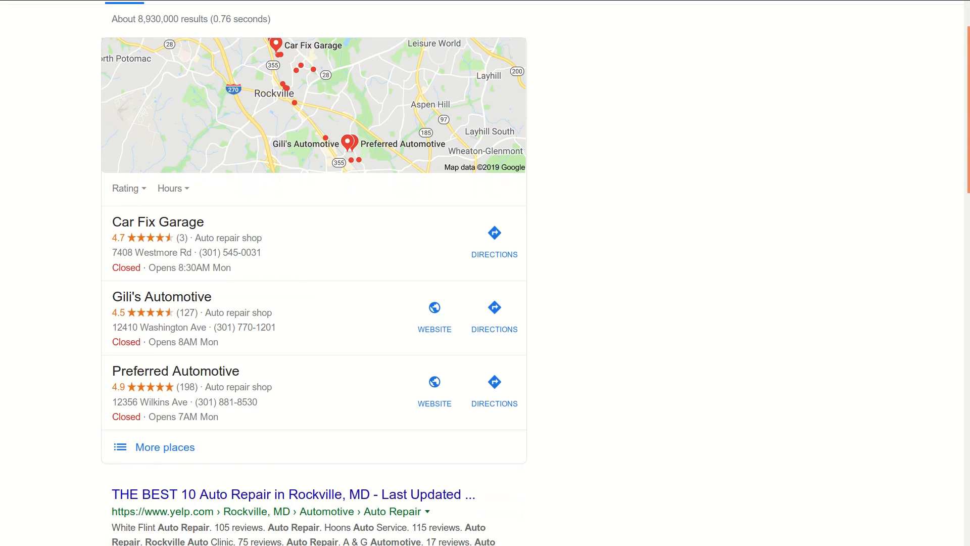
pyautogui.scroll(3)
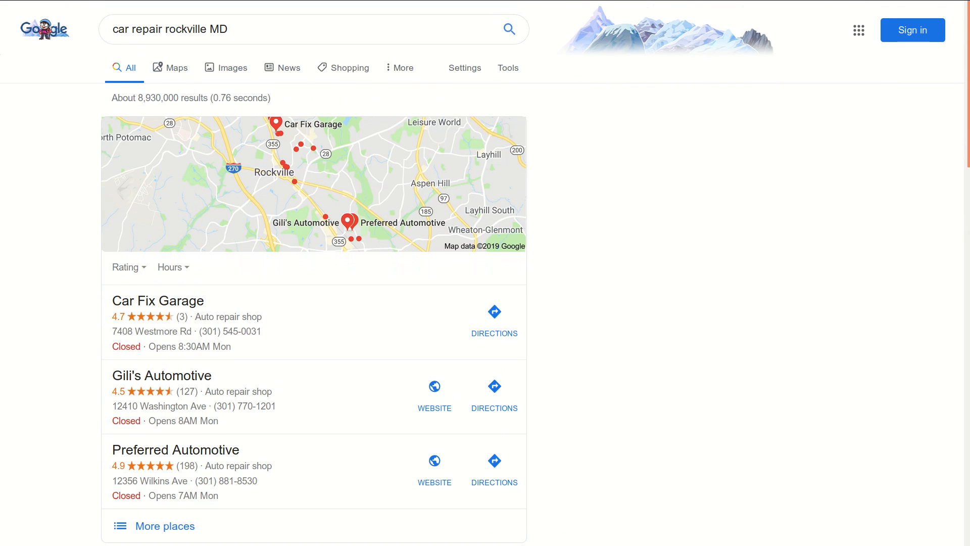
pyautogui.moveTo(161, 375)
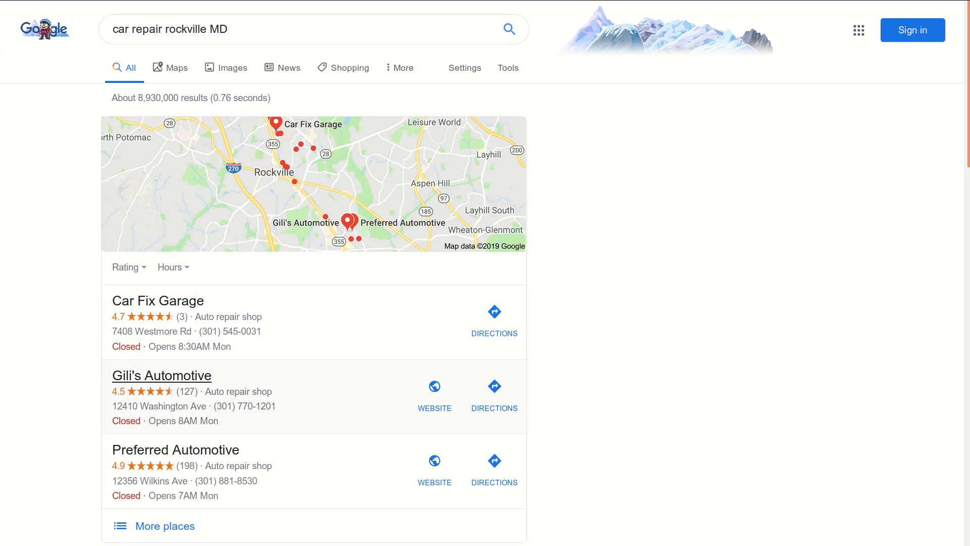
pyautogui.scroll(-3)
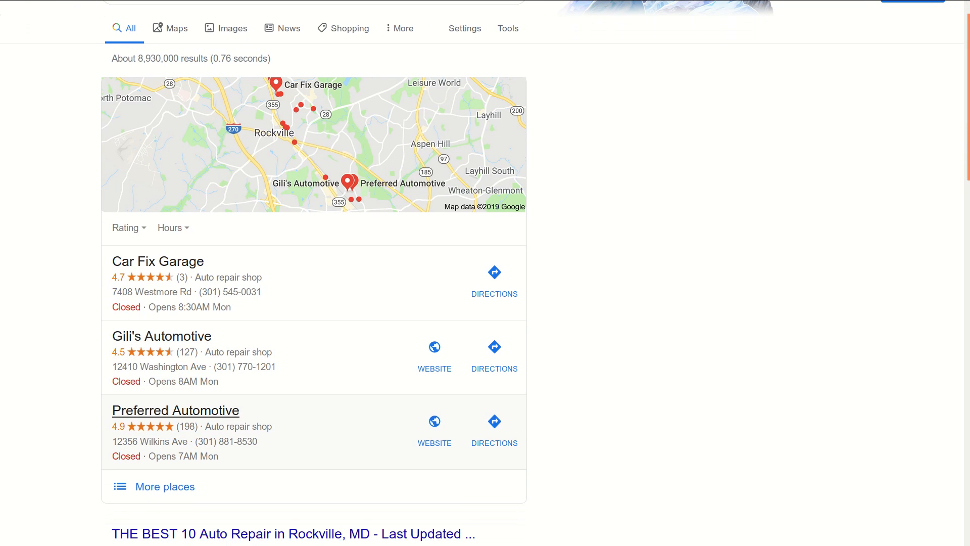
pyautogui.scroll(-3)
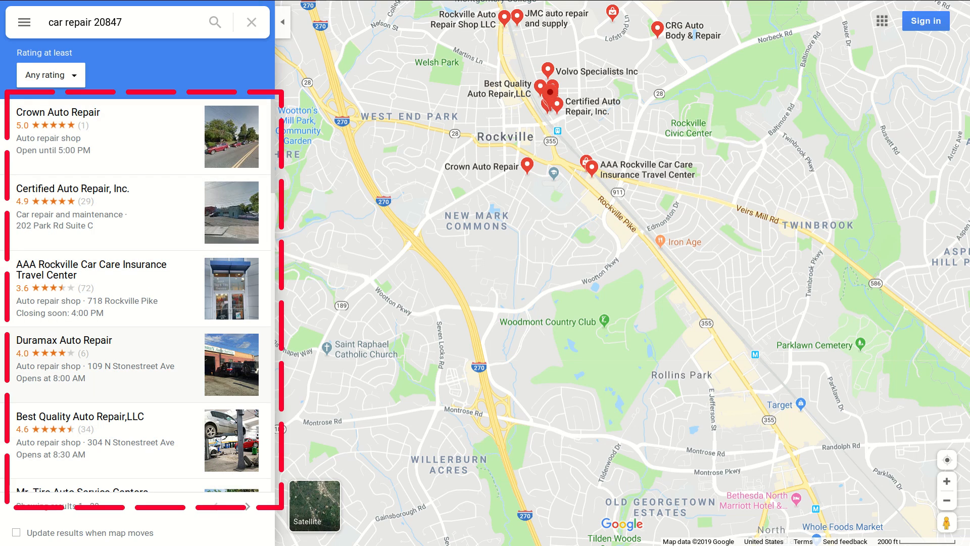
# Scroll the car repair 20847 list to shops like CRG Auto Body and Jacob's Autorama
pyautogui.scroll(-3)
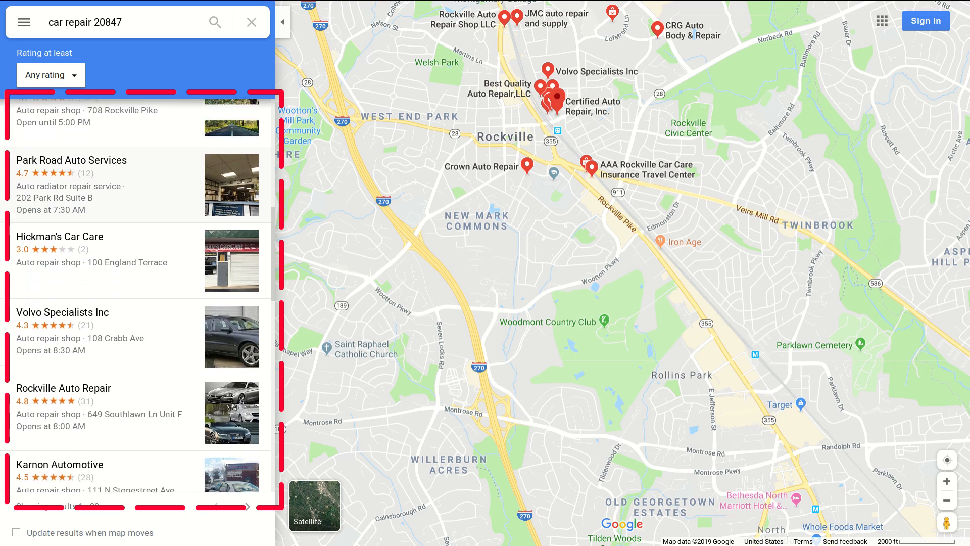
pyautogui.scroll(-3)
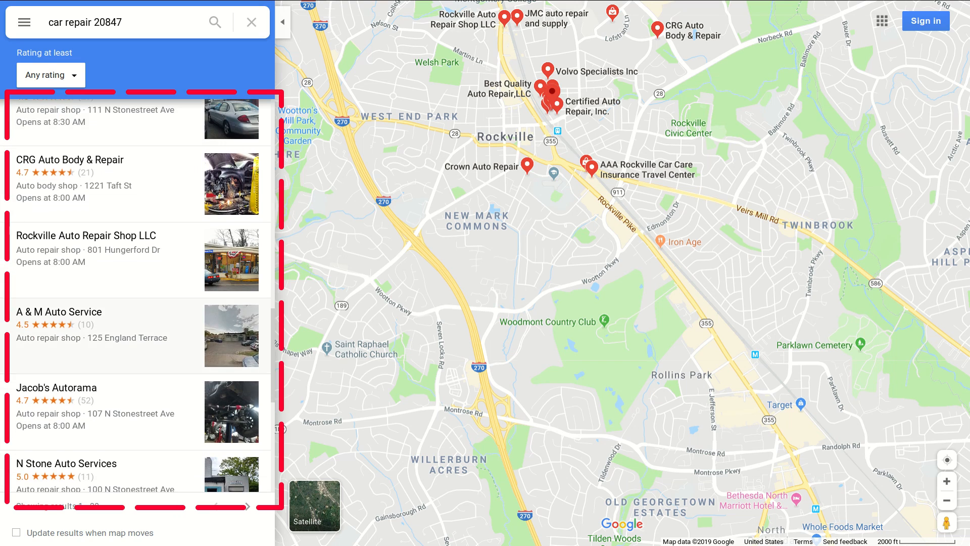